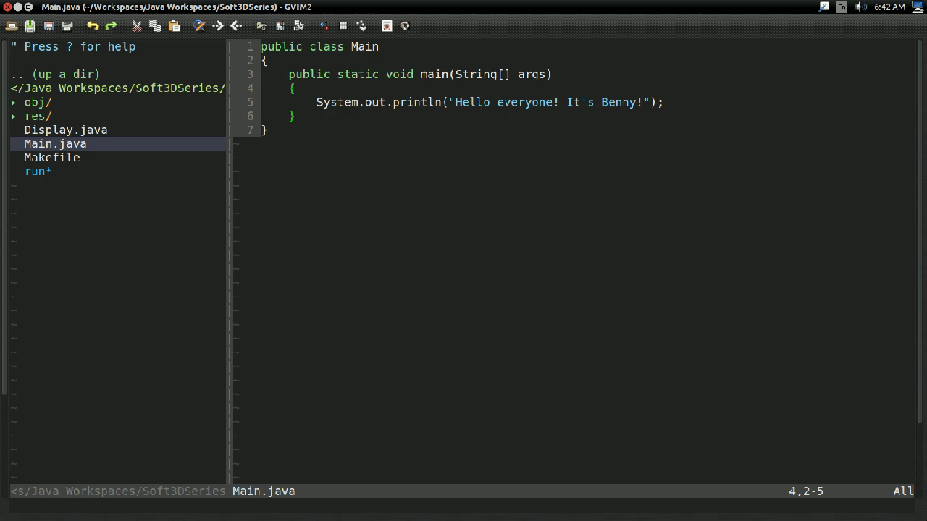
In Display.java, make Display extend Canvas and import java.awt.Canvas.
click(292, 88)
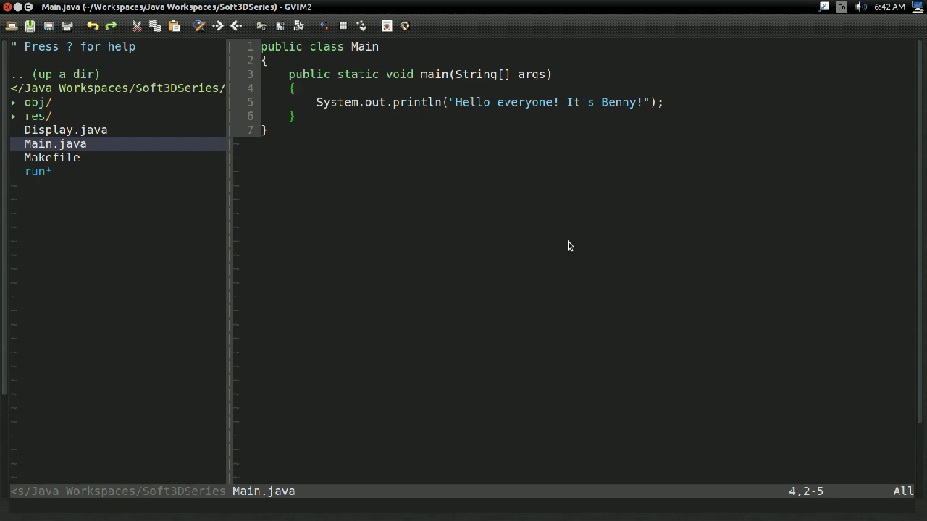
mouse_move(572, 243)
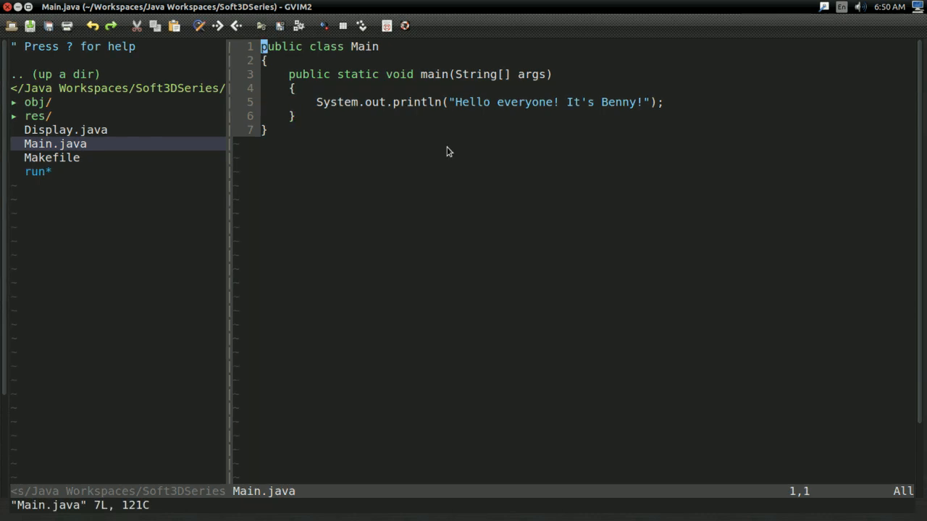
mouse_move(160, 149)
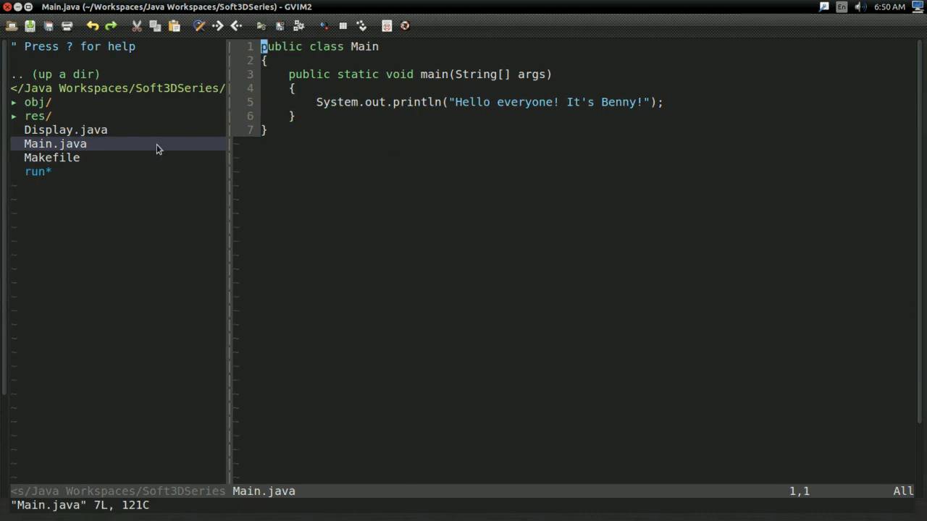
click(66, 130)
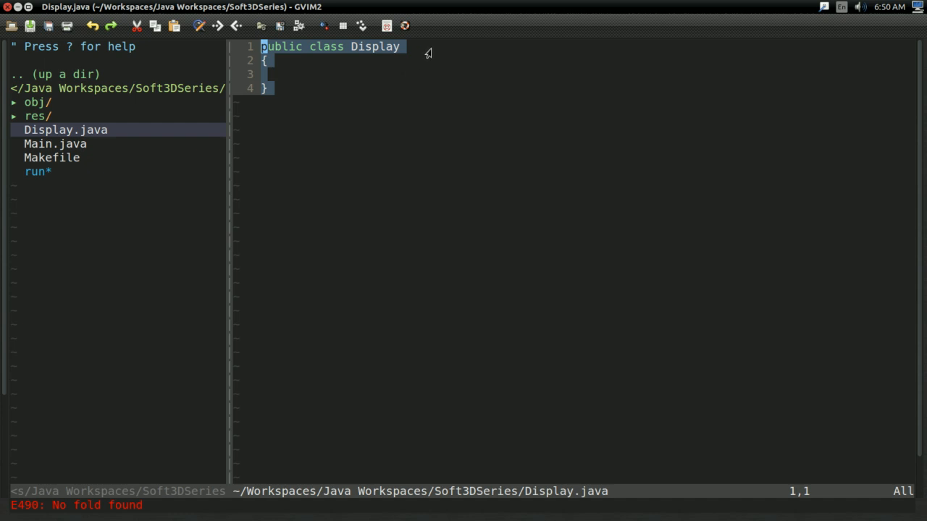
key(i)
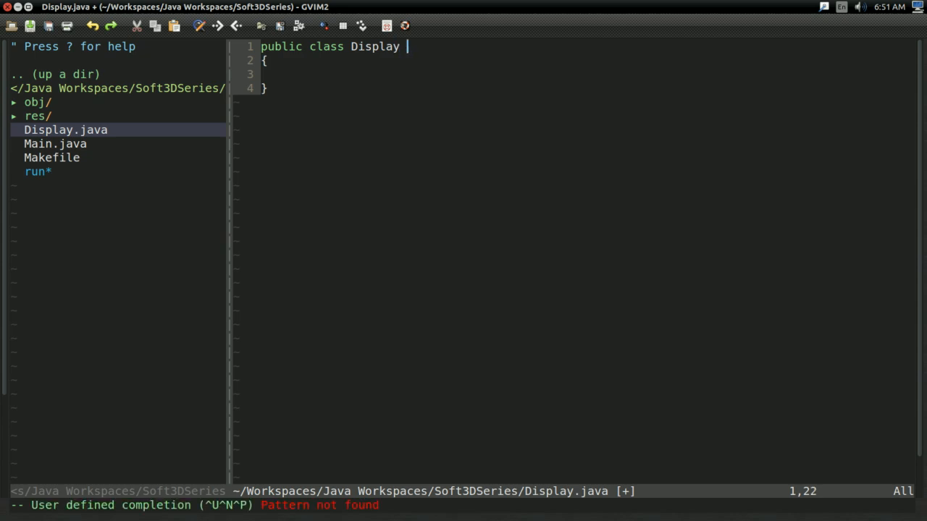
text(extends Canvas)
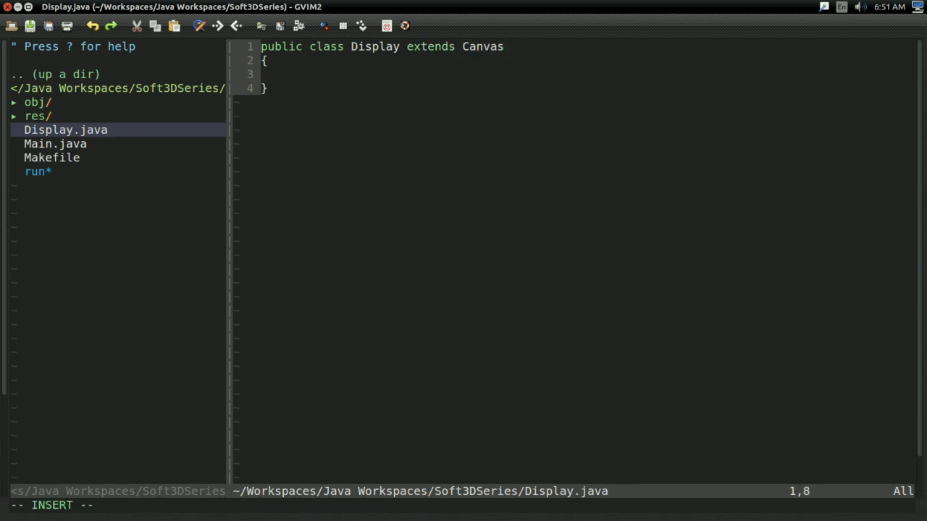
text(import jav)
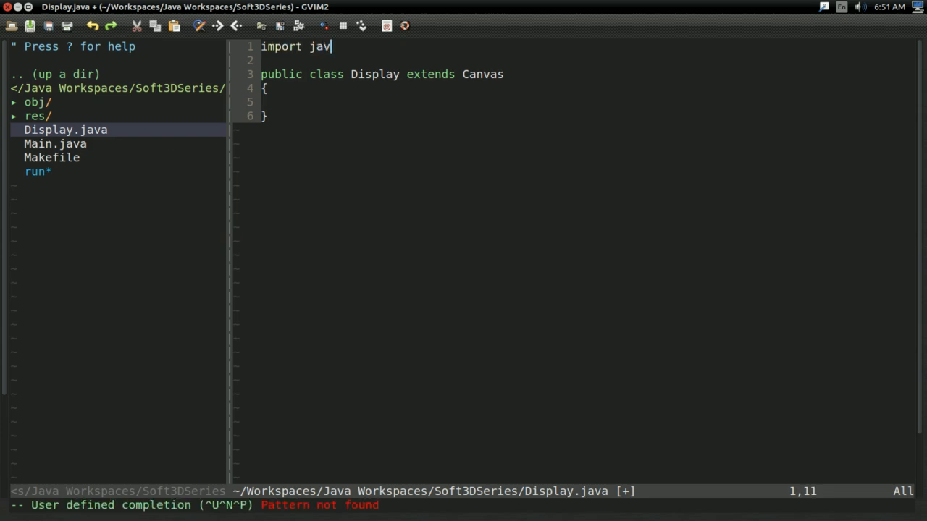
text(a.awt.Canvas;)
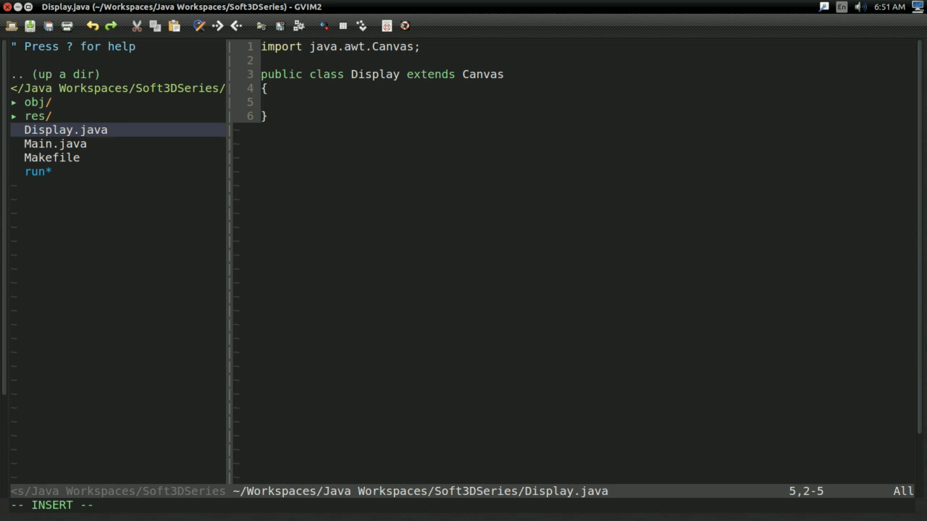
Declare 'private final JFrame m_frame;' and import javax.swing.JFrame.
text(private final)
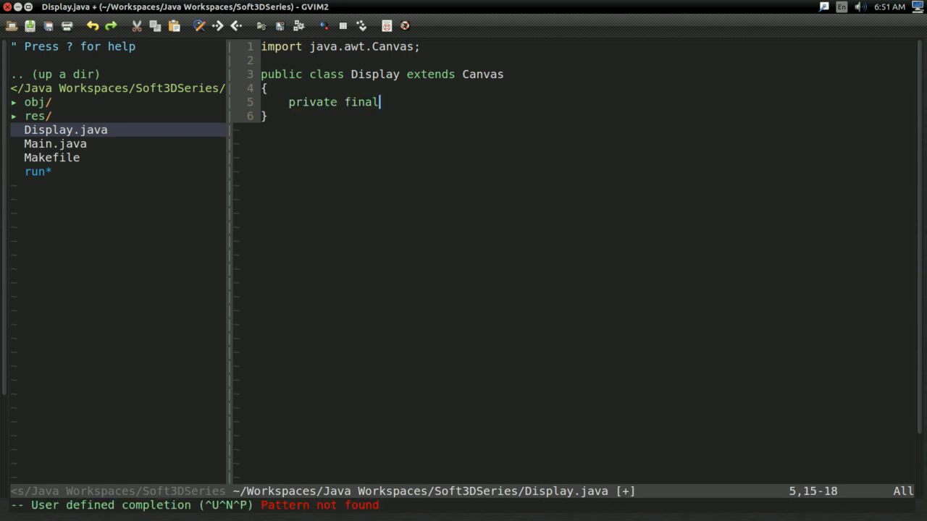
text(JFram)
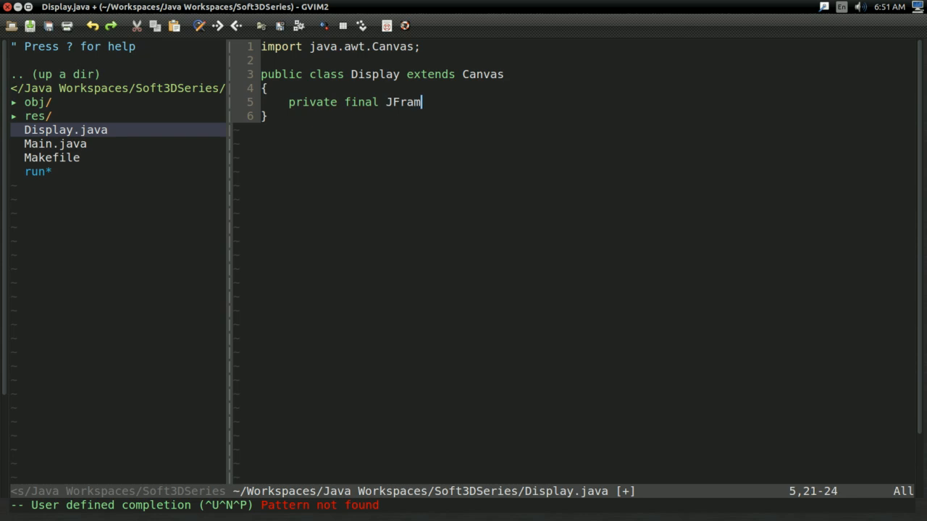
text(e m_frame;)
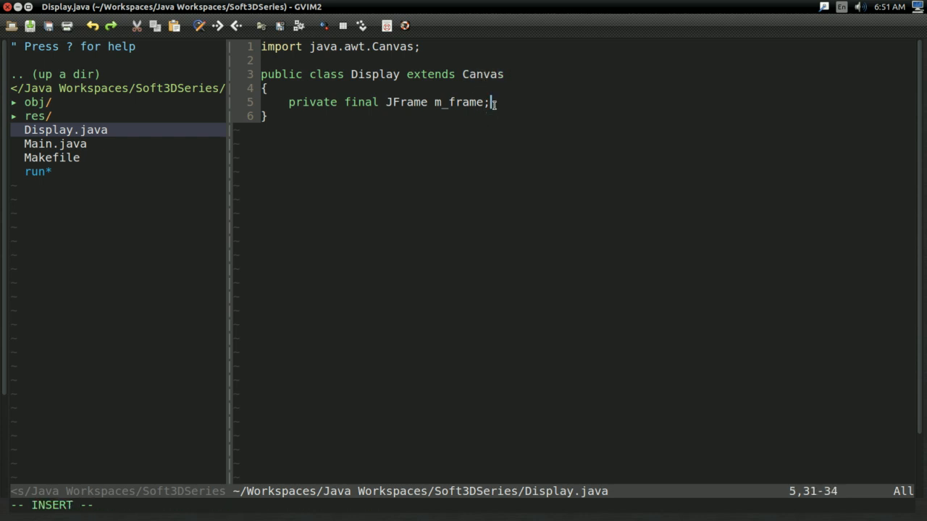
text(impi)
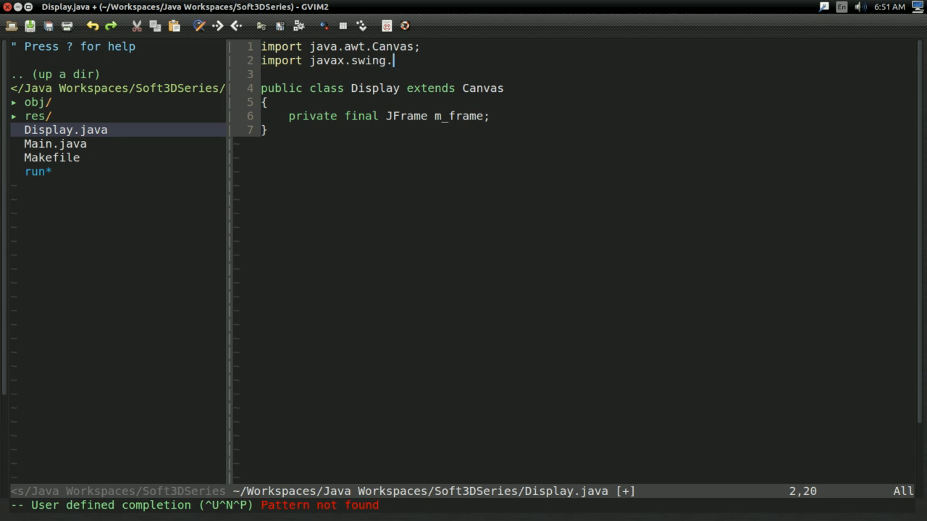
text(JFrame;)
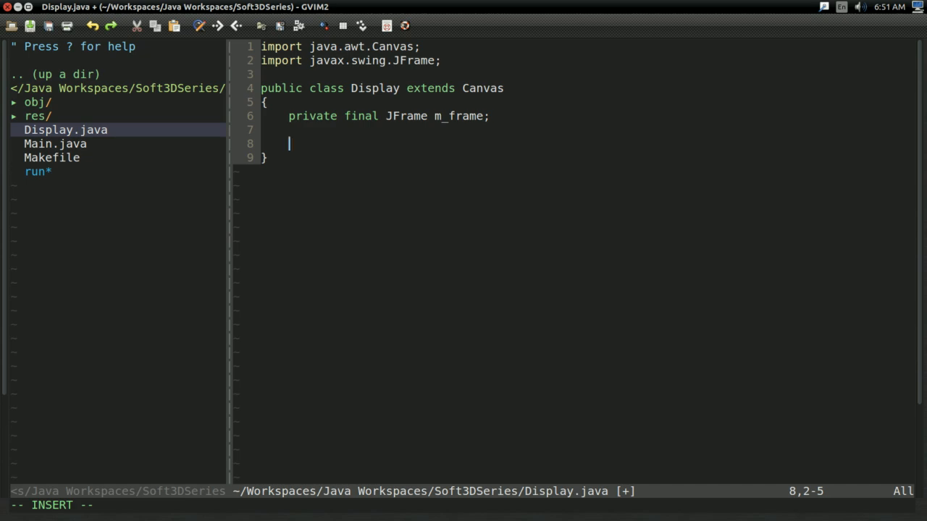
Add an empty constructor 'public Display(int width, int height, String title)'.
text(public Display()
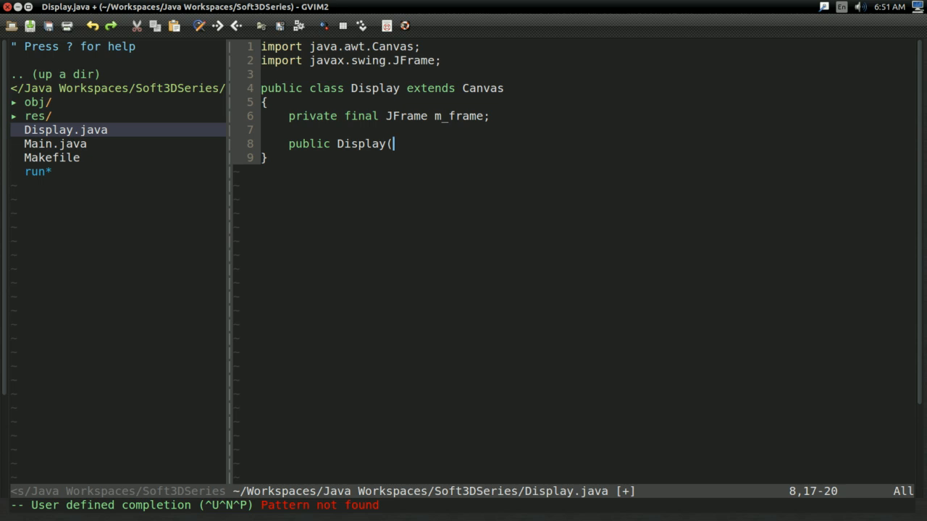
text(int width)
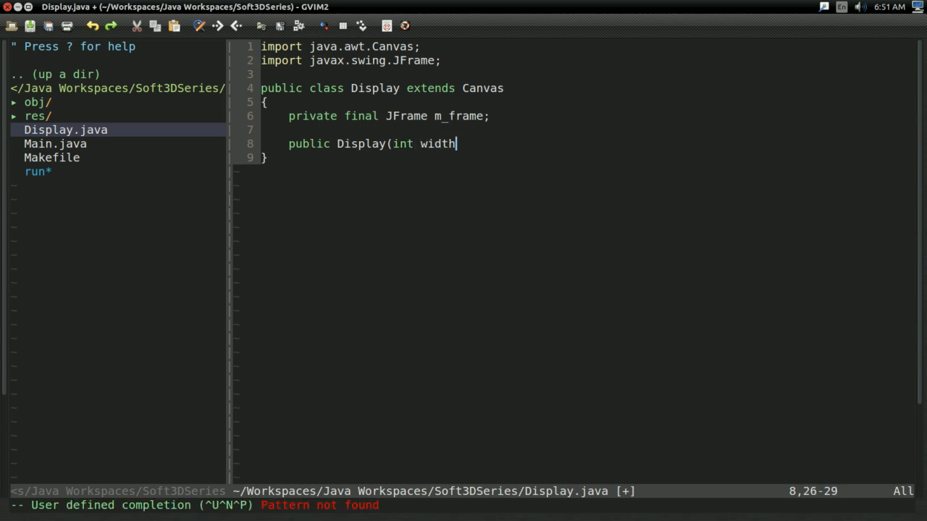
text(, int height,)
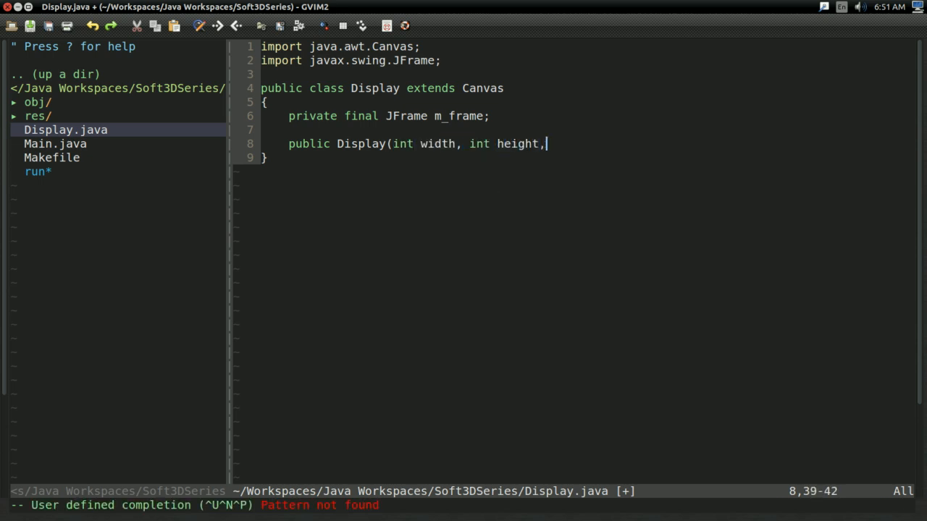
text(String title))
text({)
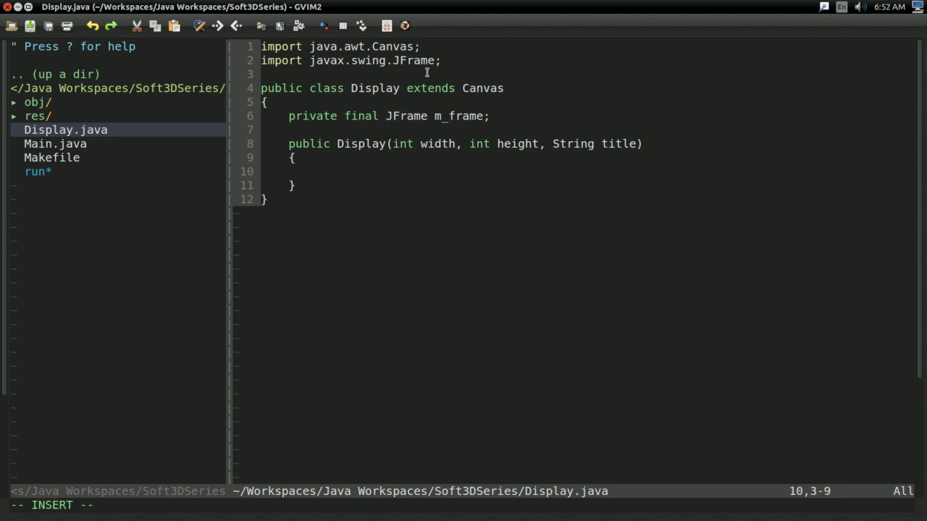
double_click(482, 89)
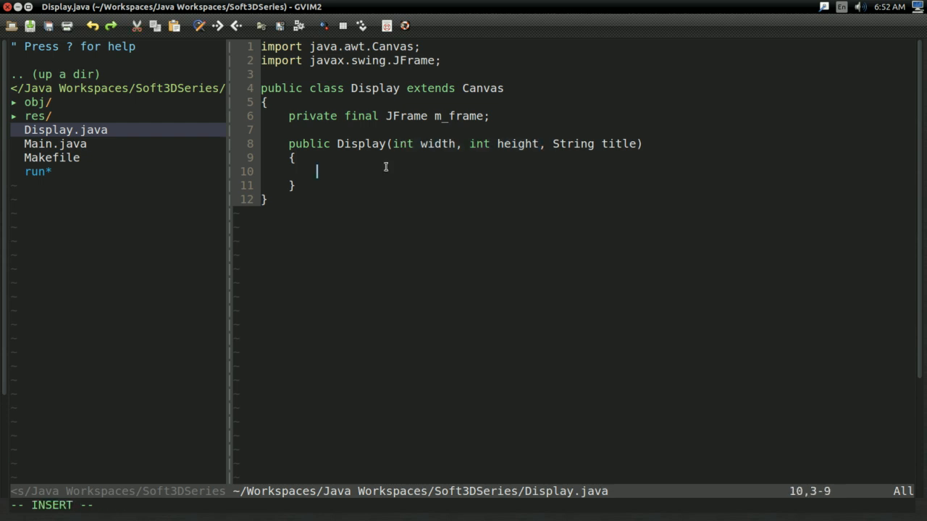
mouse_move(468, 168)
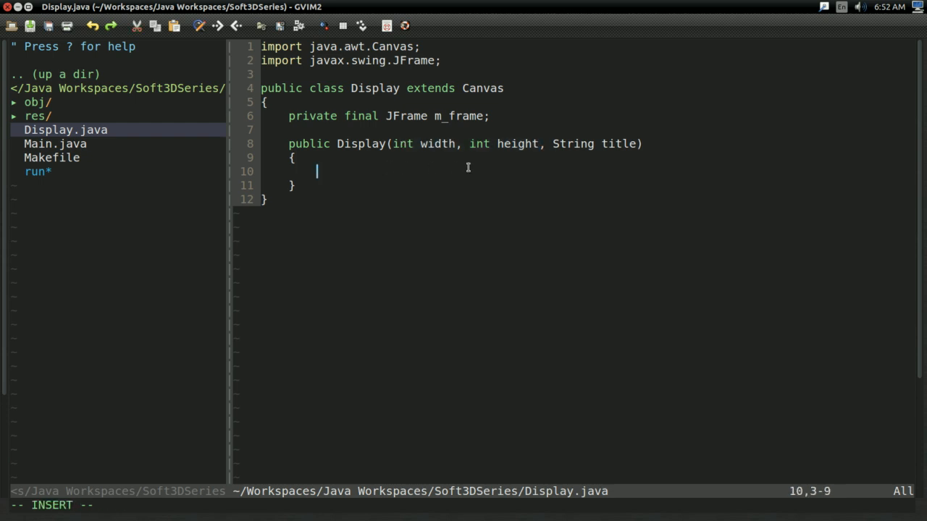
Create 'Dimension size = new Dimension(width, height);' and import java.awt.Dimension.
text(Dimension)
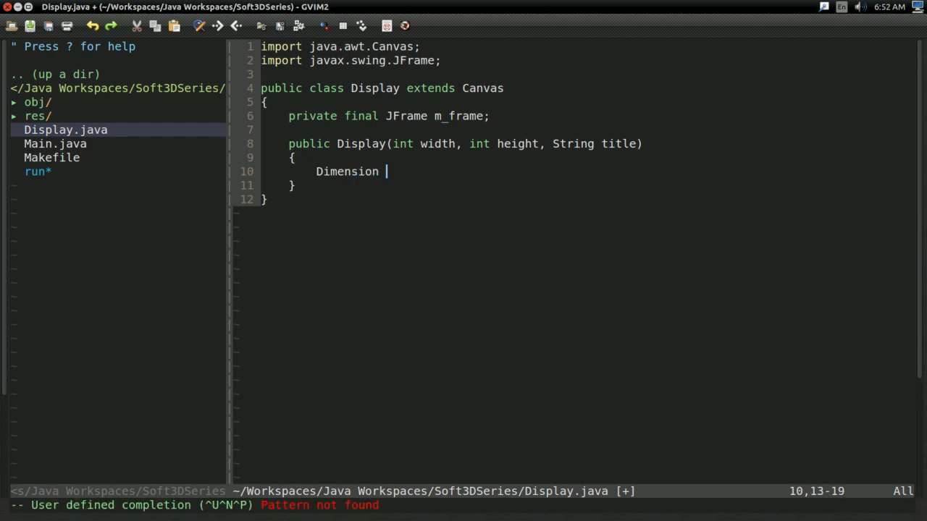
text(size = new Dimension(width,)
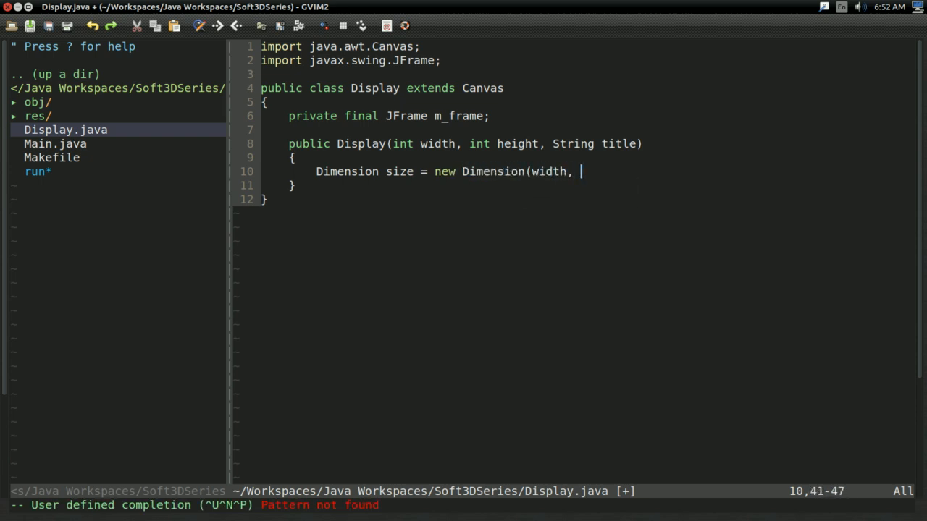
text(height);)
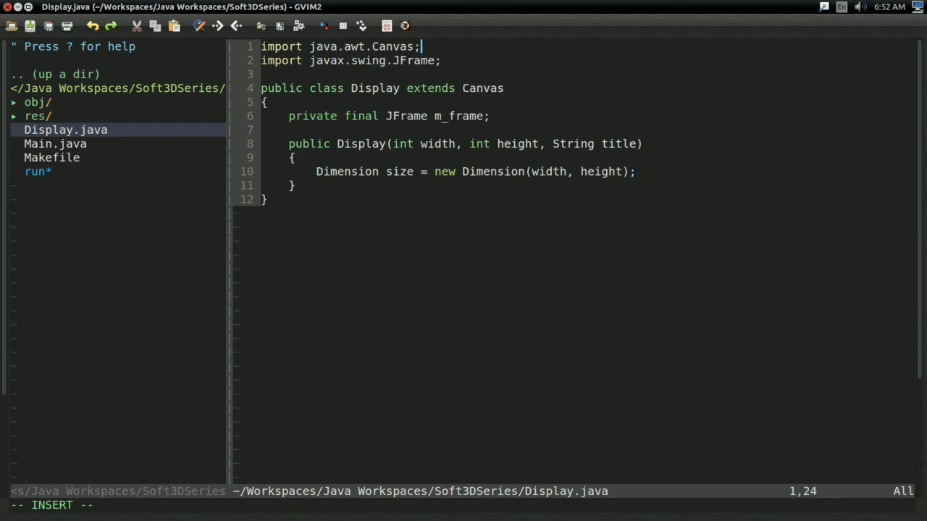
text(impot)
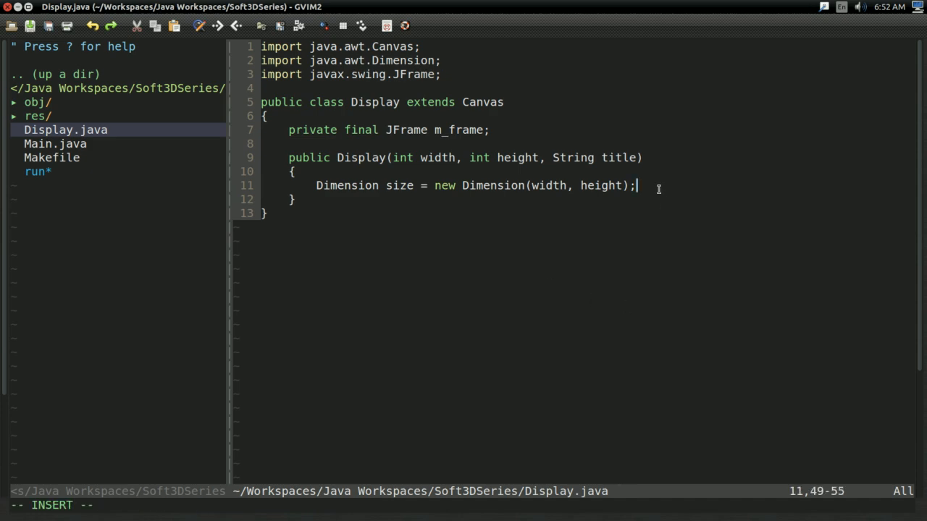
Set preferred, minimum and maximum size to the size Dimension.
text(setPrefe)
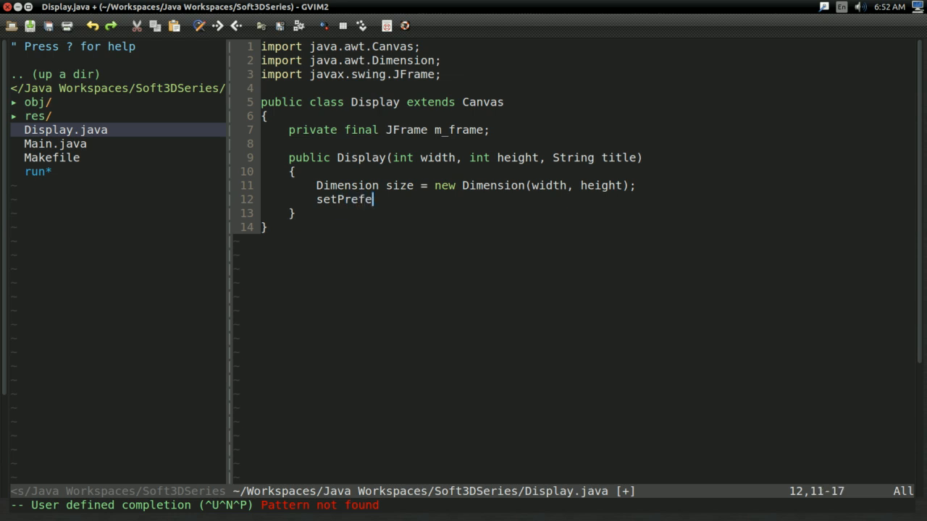
text(rredSize)
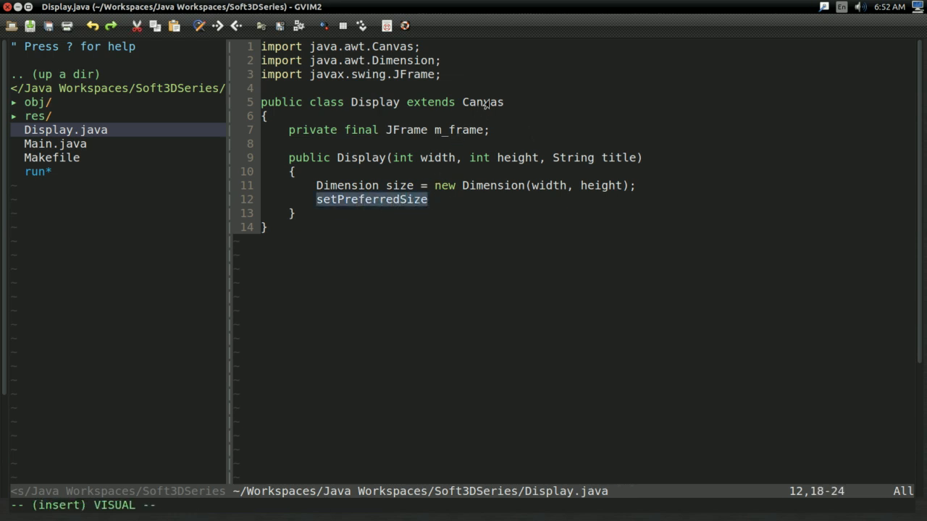
text((sz)
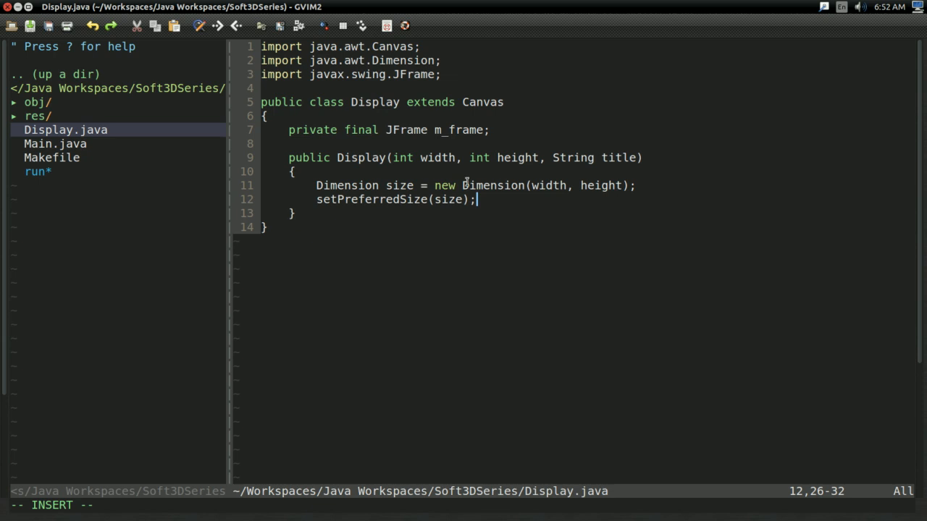
mouse_move(577, 191)
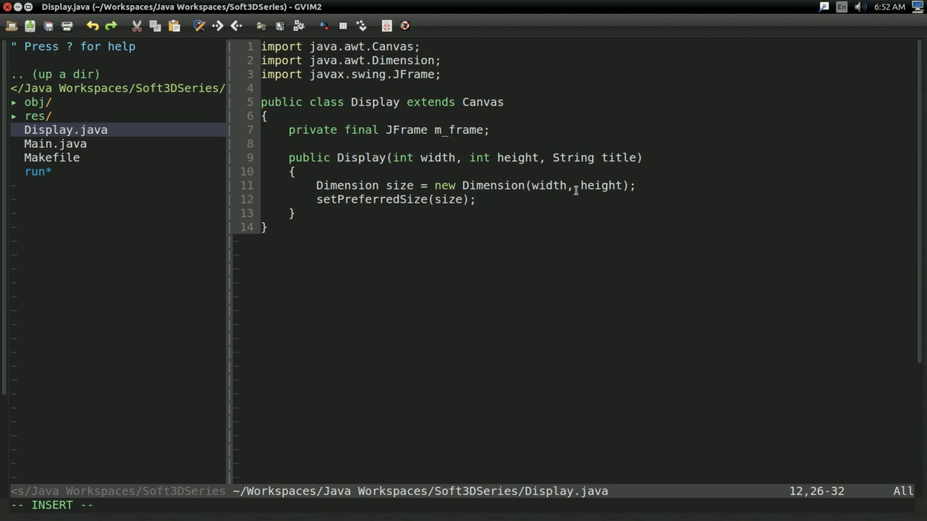
text(setMinim)
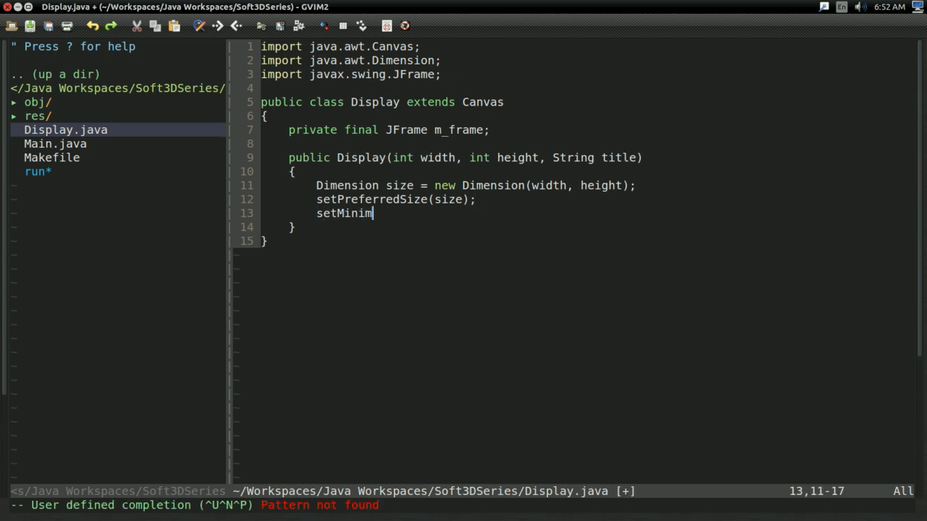
text(umSize(size);)
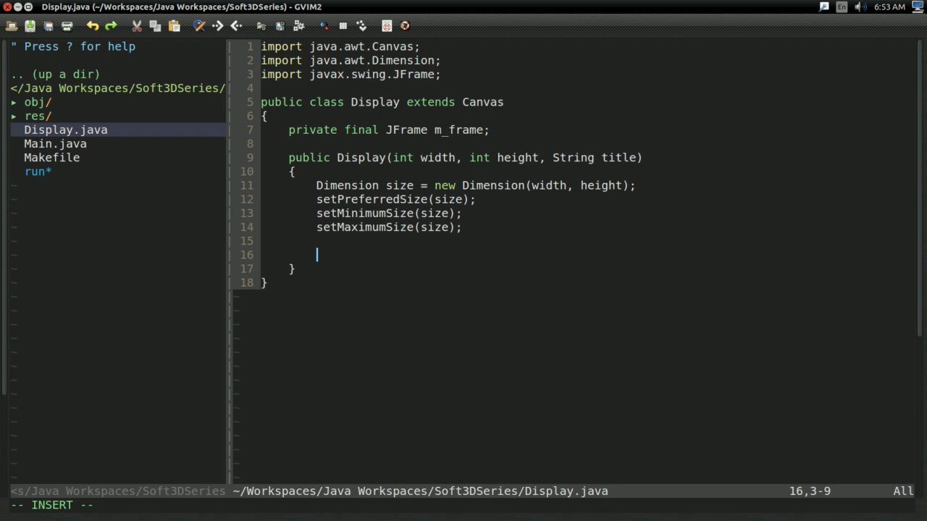
Create m_frame as a new JFrame, add this canvas to it and pack it.
text(m_frame =)
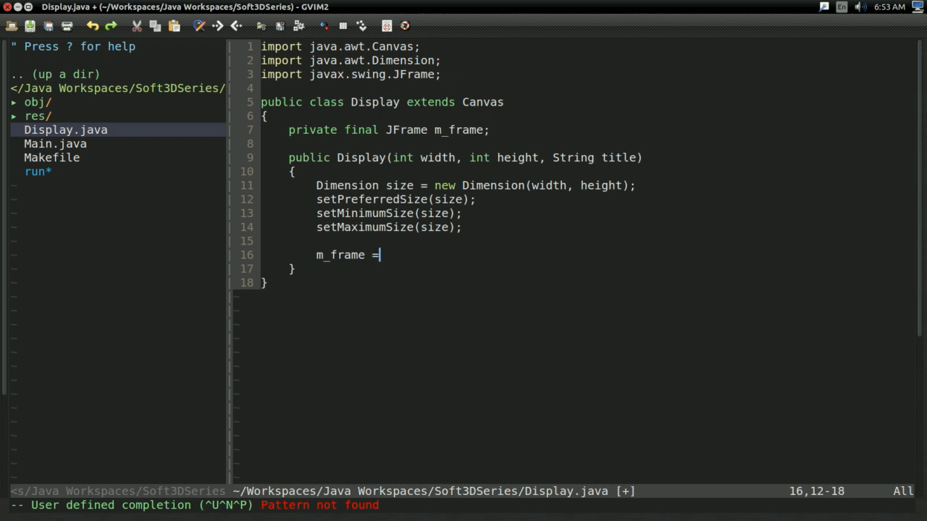
text(new JFrame();)
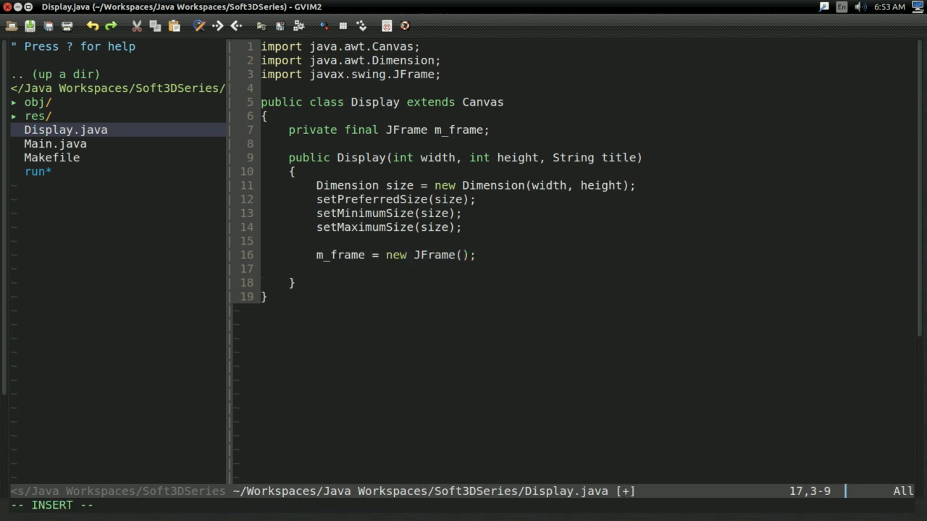
text(m_frame.a)
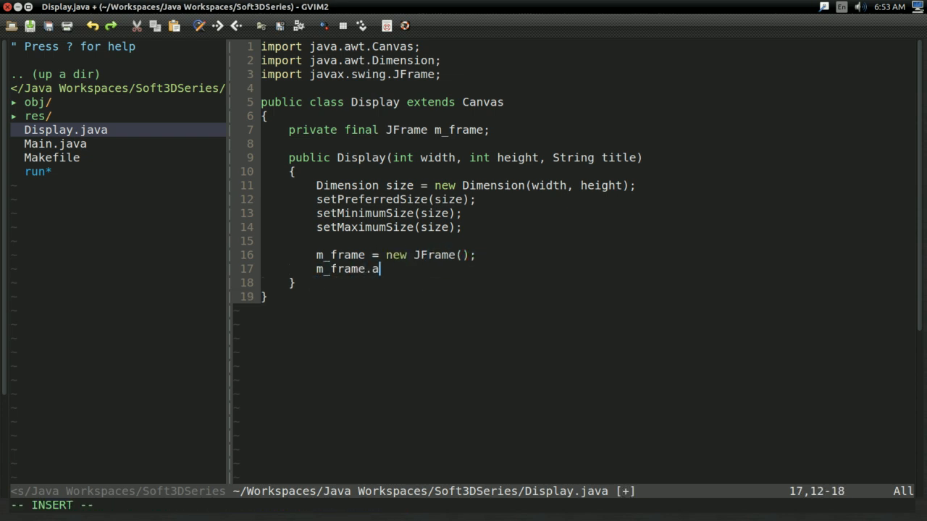
text(dd(this);)
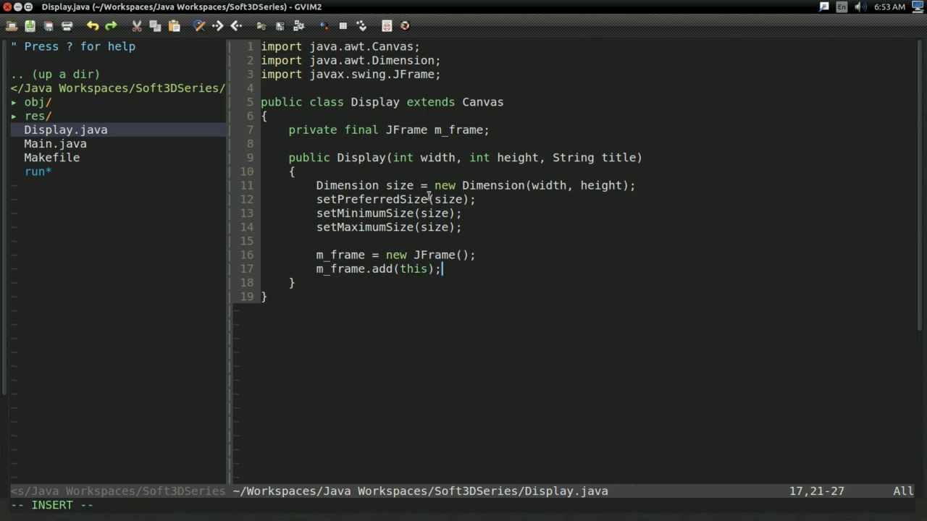
mouse_move(495, 249)
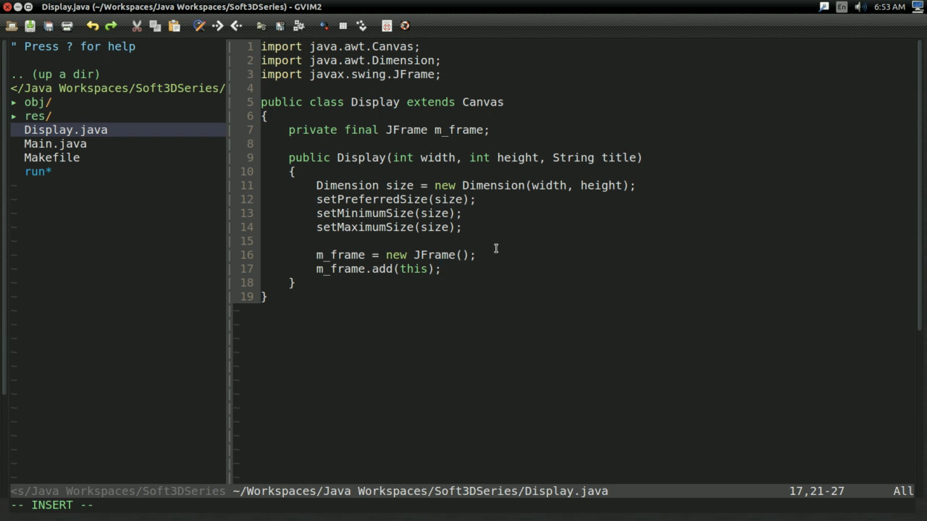
text(m_far)
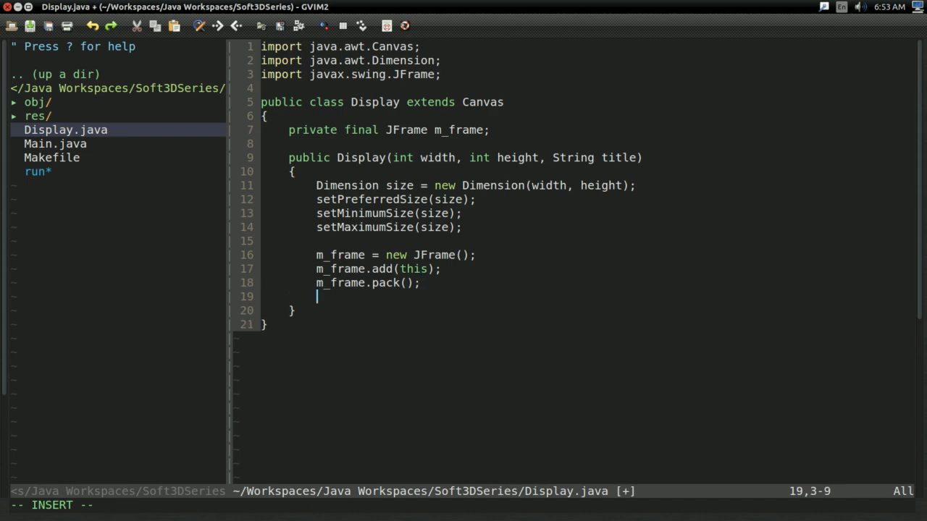
Make m_frame non-resizable and set its default close operation to JFrame.EXIT_ON_CLOSE.
text(m_frame.set)
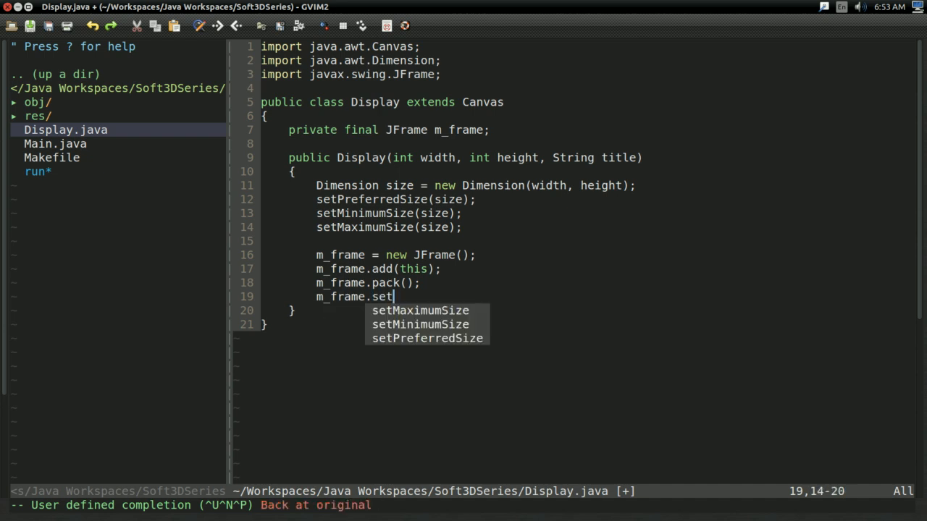
text(Resiz)
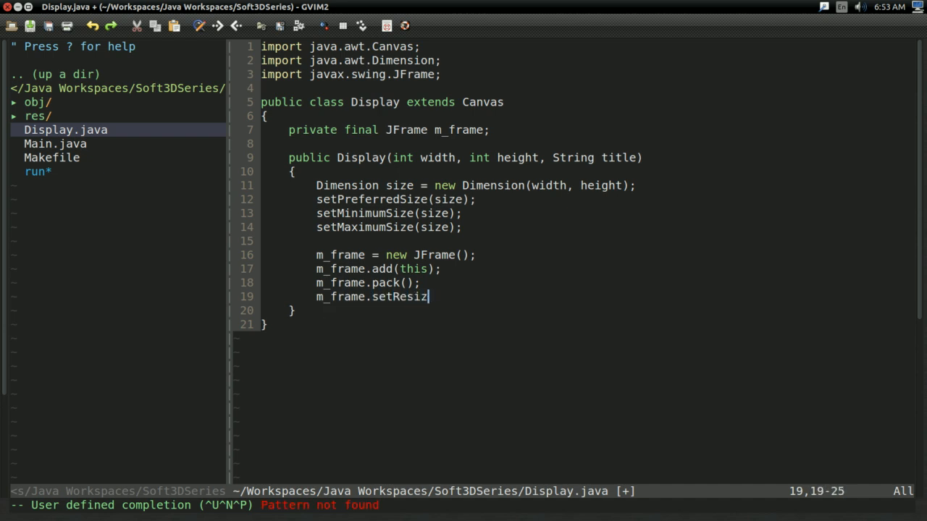
text(able(false);)
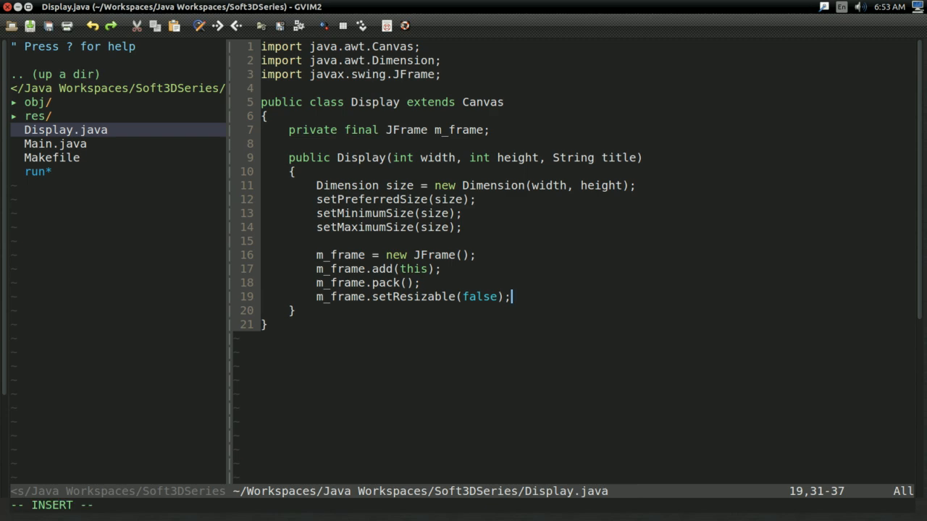
text(m_frame.setDefault)
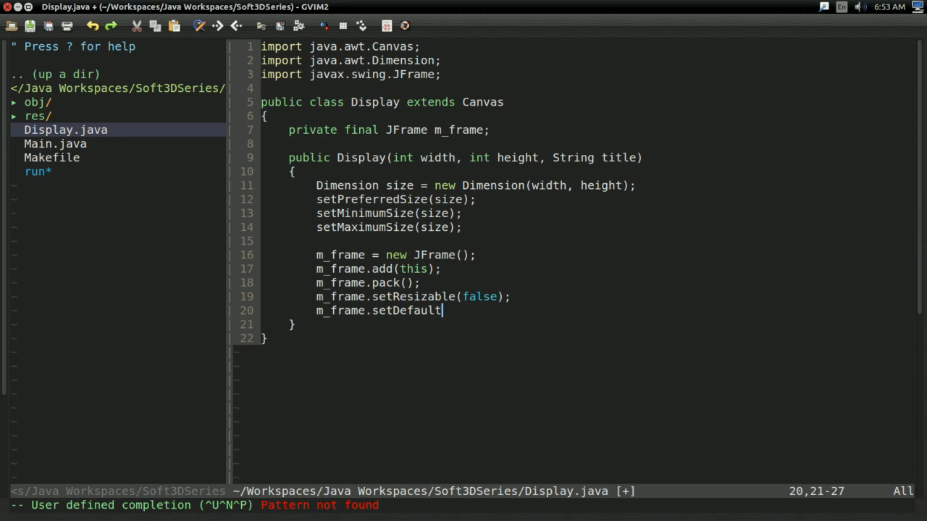
text(CloseOperation()
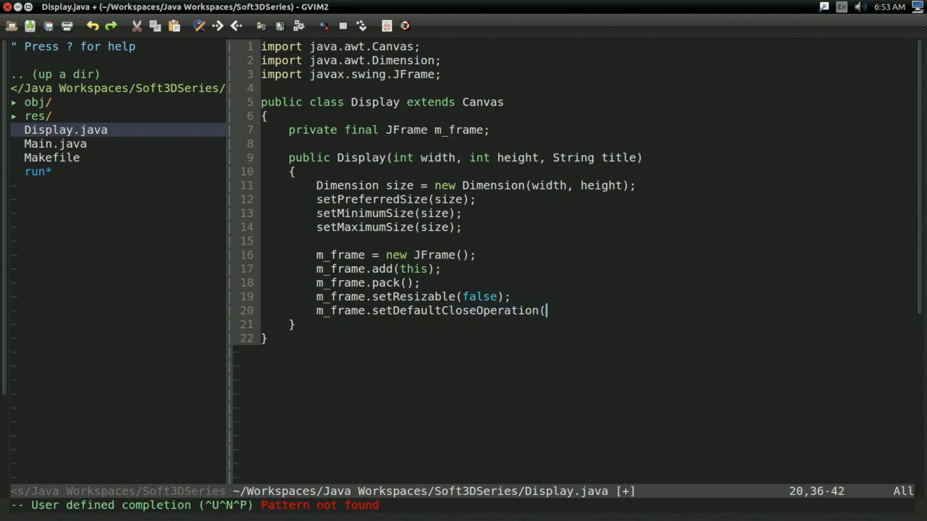
text(JFrame._)
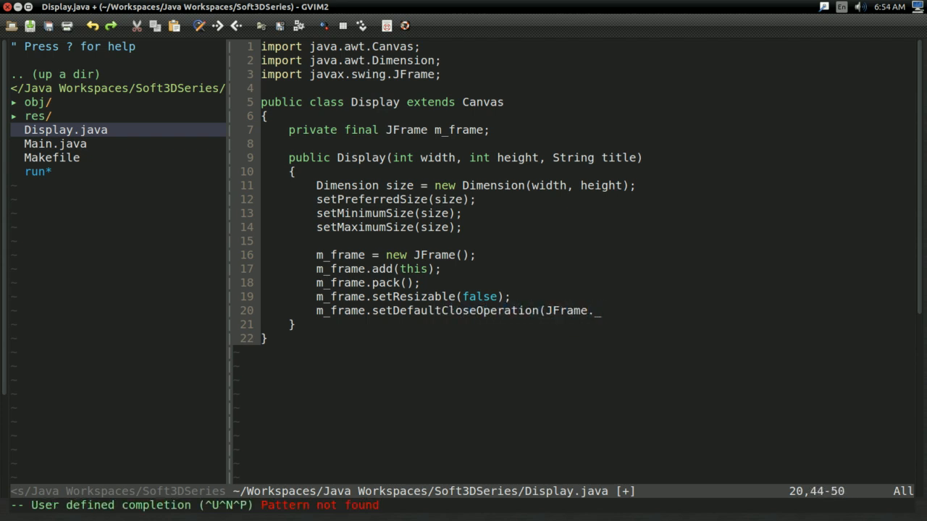
key(BackSpace)
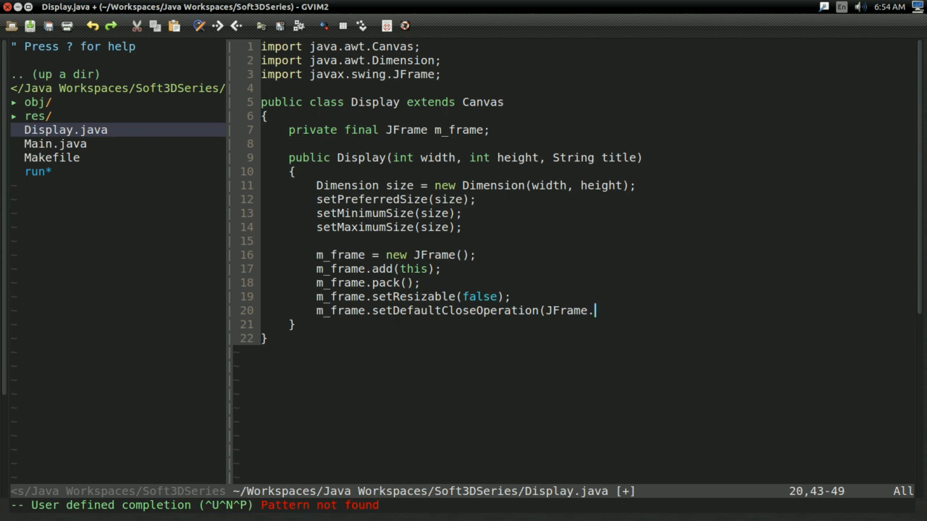
text(EXIT_ON_)
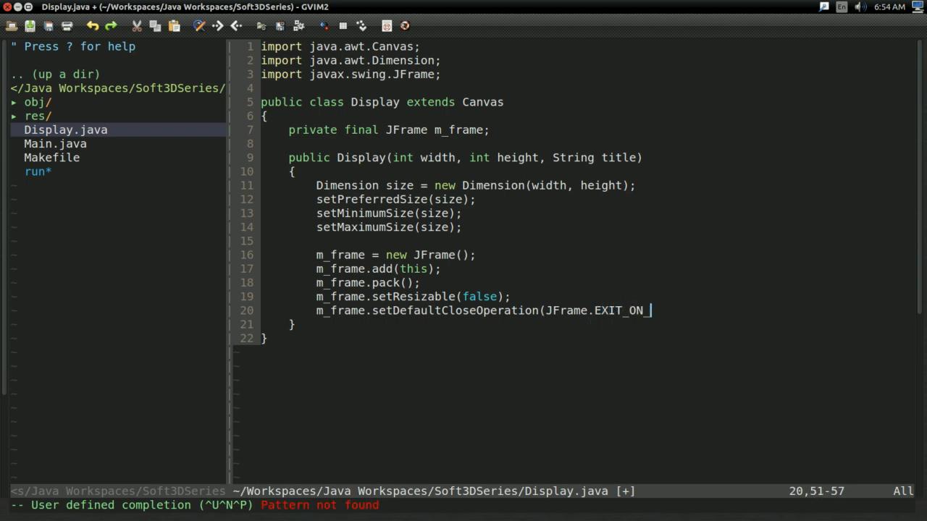
text(CLOSE);)
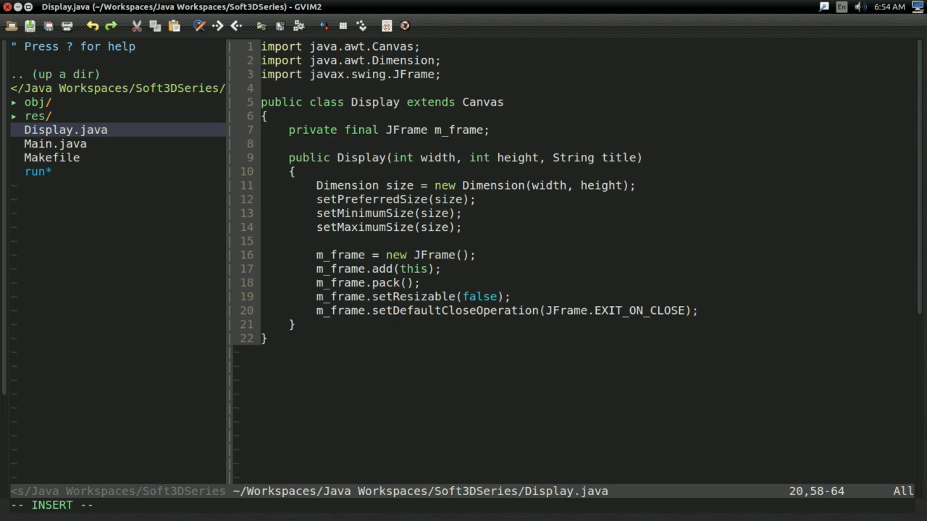
mouse_move(843, 62)
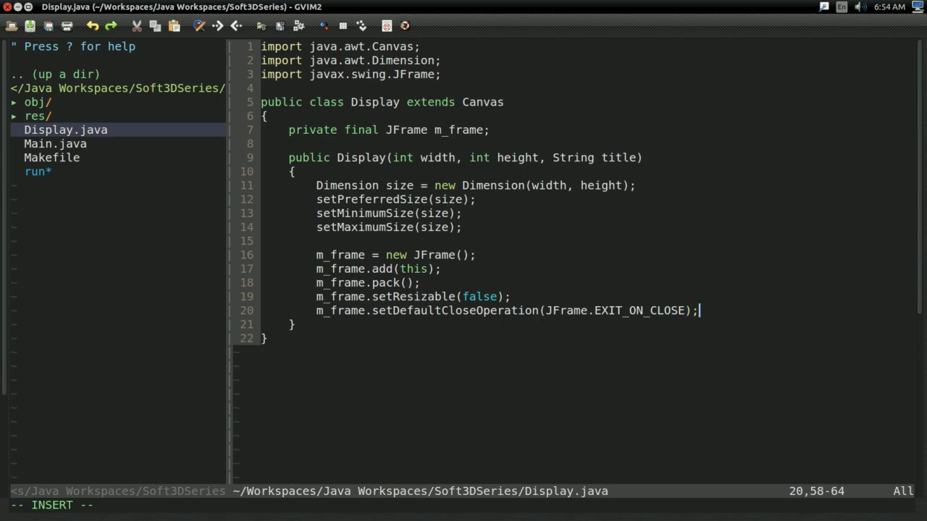
Make m_frame visible and centre it with setLocationRelativeTo(null).
text(m_f)
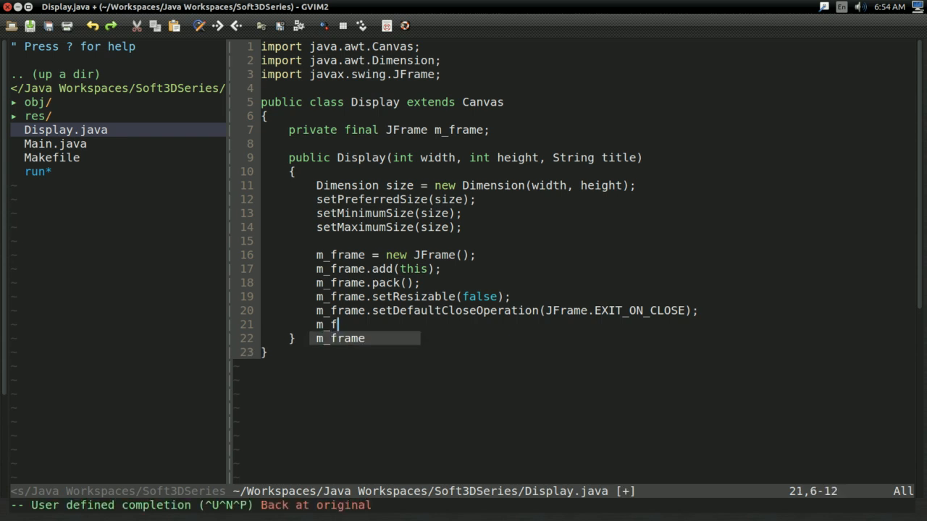
text(rame.setVisi)
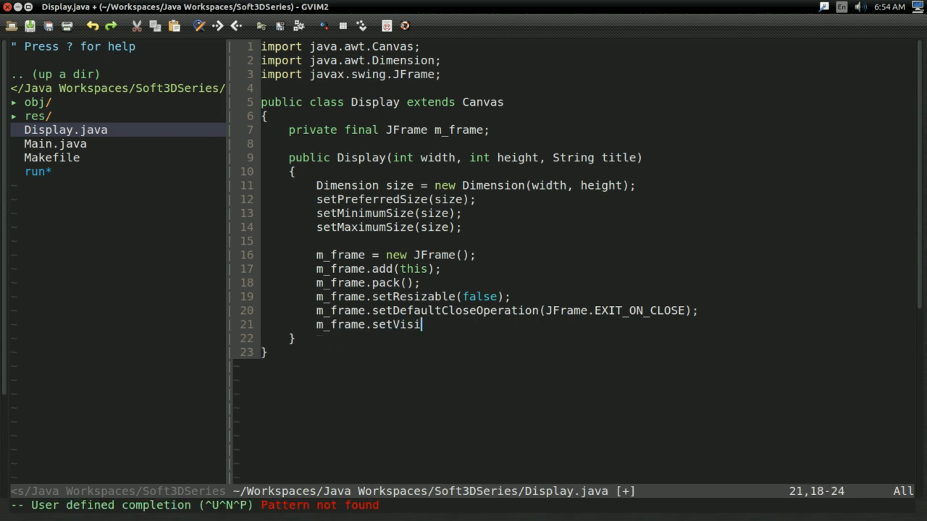
text(ble(true);)
text(m_frame.setLocationRelative)
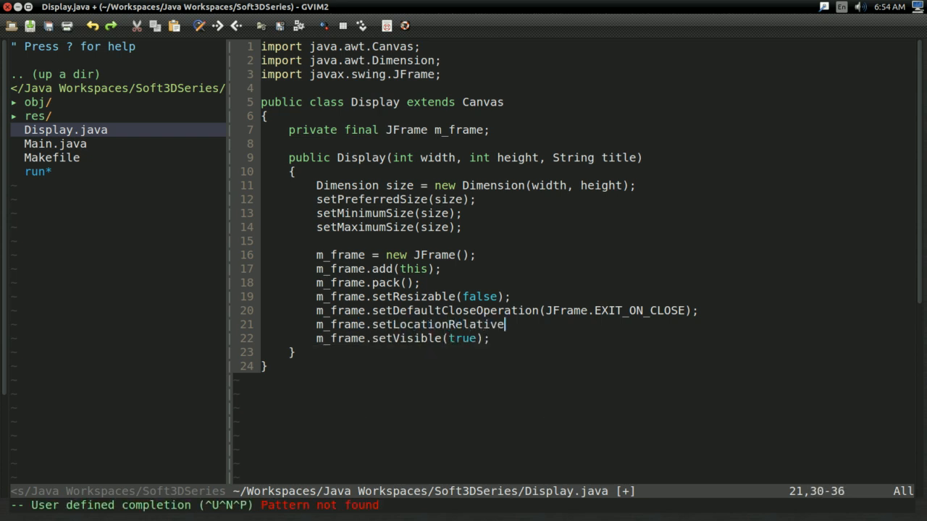
text(To(null);)
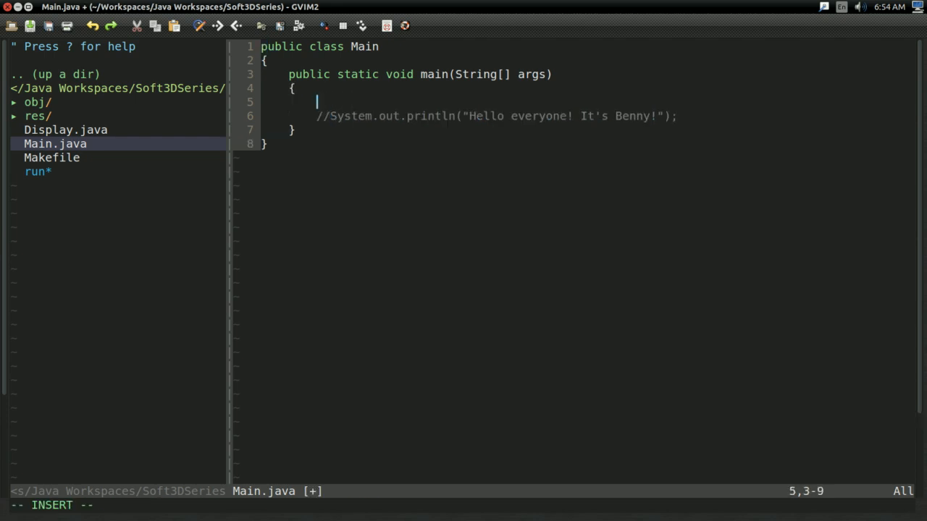
In main, create 'Display display = new Display(800, 600, "Software Rendering");'.
text(Display)
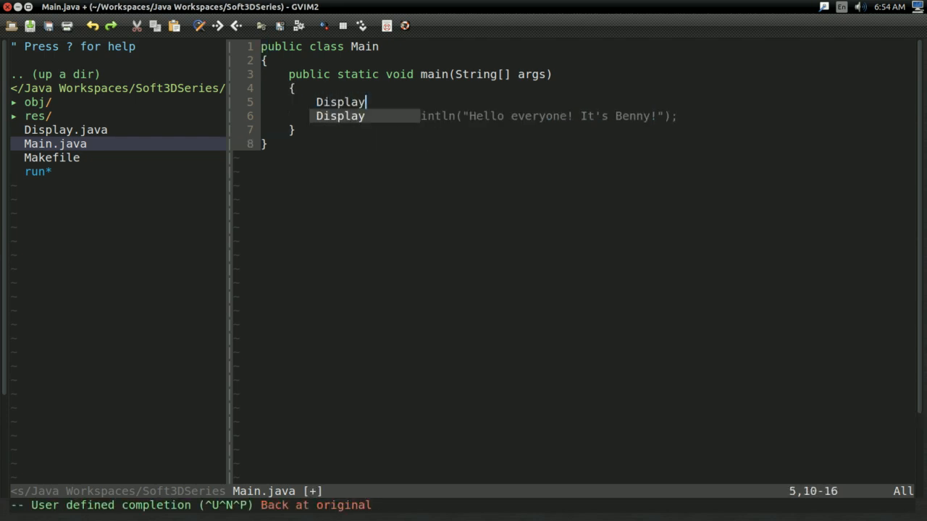
text(display = new)
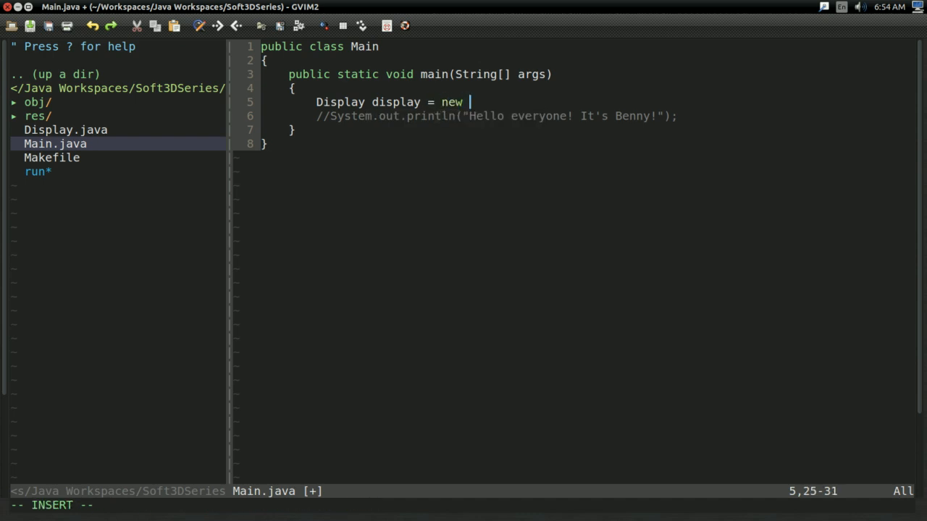
text(Display(8)
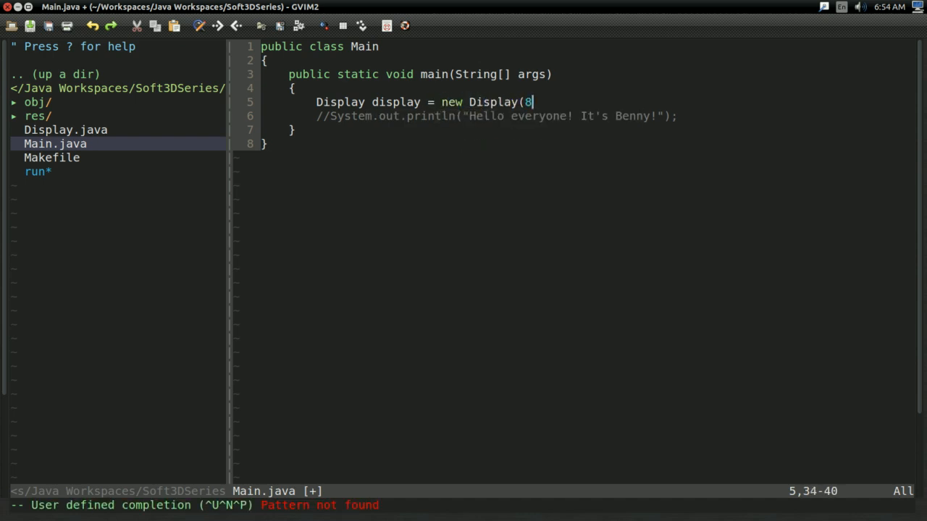
text(00, 600, ")
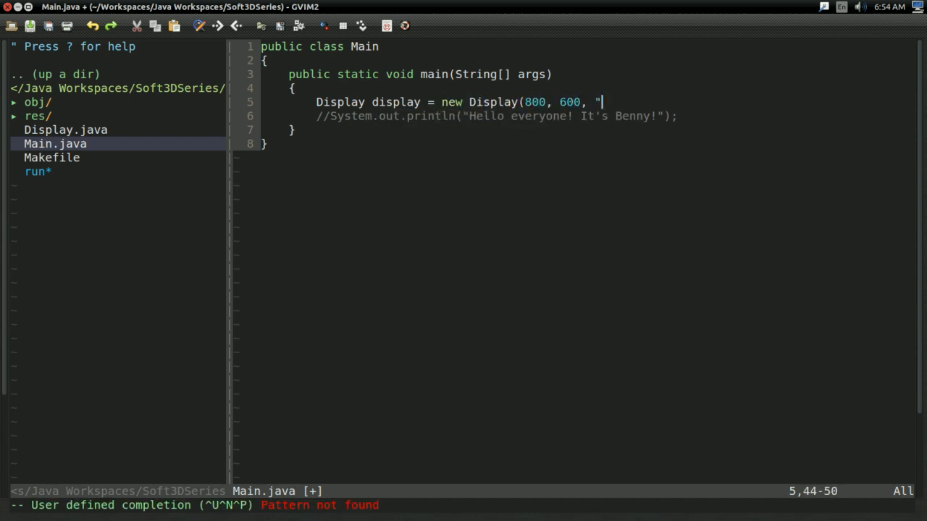
text(Softwar)
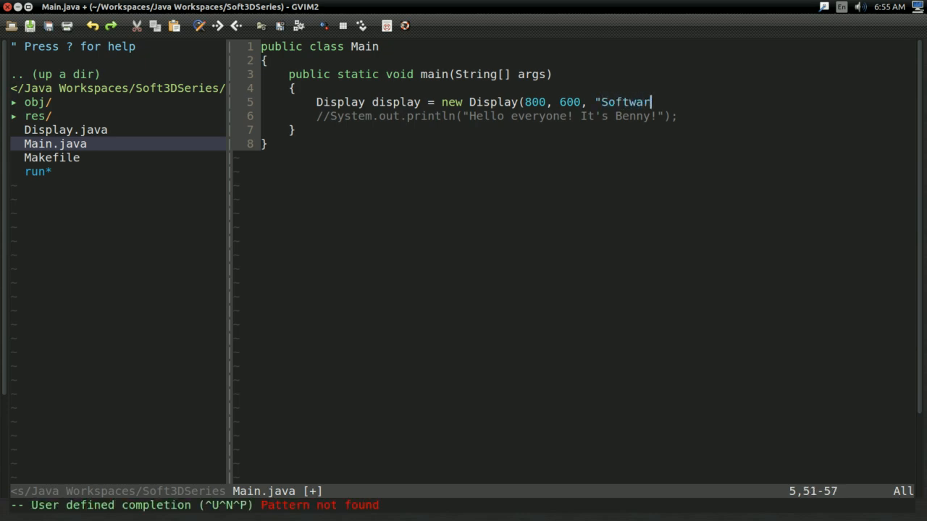
text(e Rendering");)
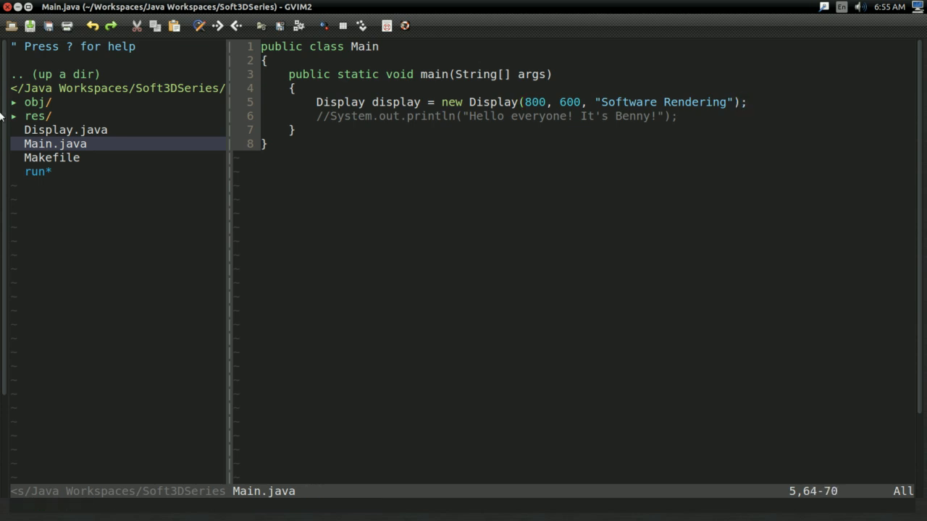
Back in Display.java, start an m_frame.setTitle( call in the constructor.
double_click(65, 130)
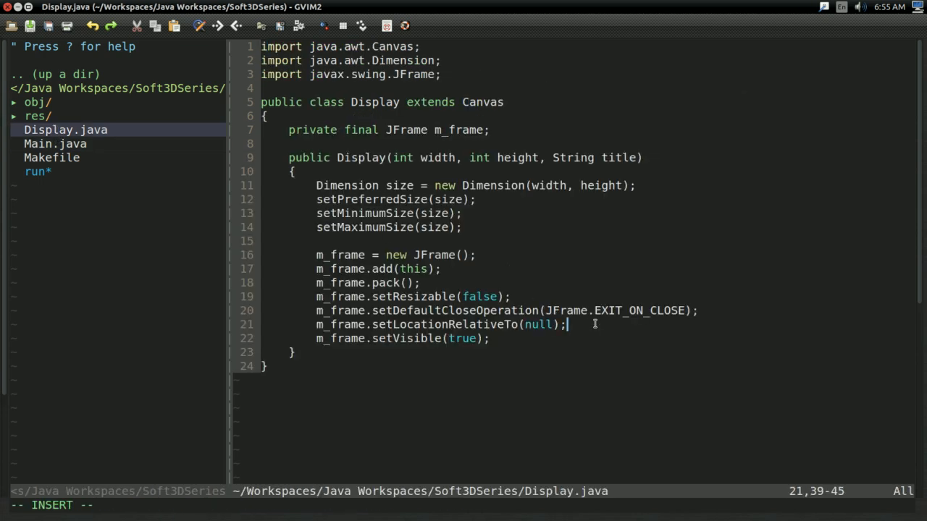
text(m_frame.s)
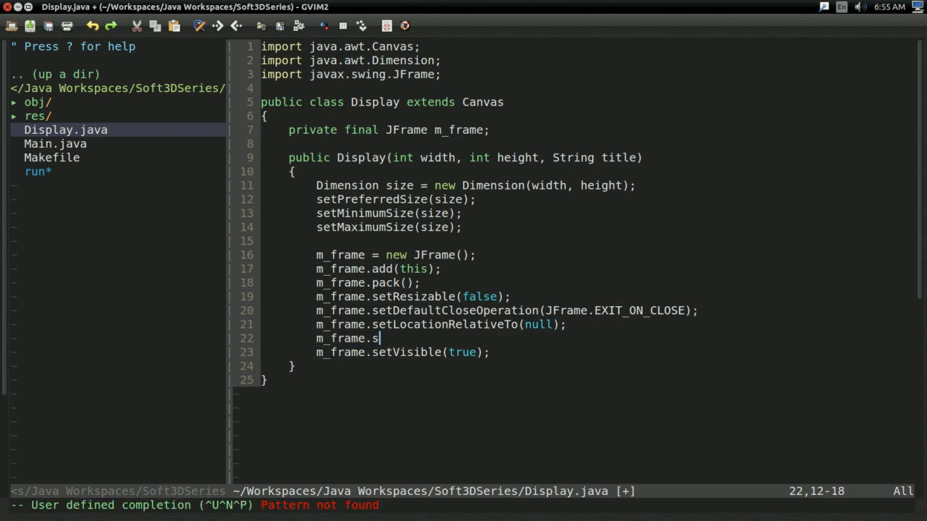
text(etTitle()
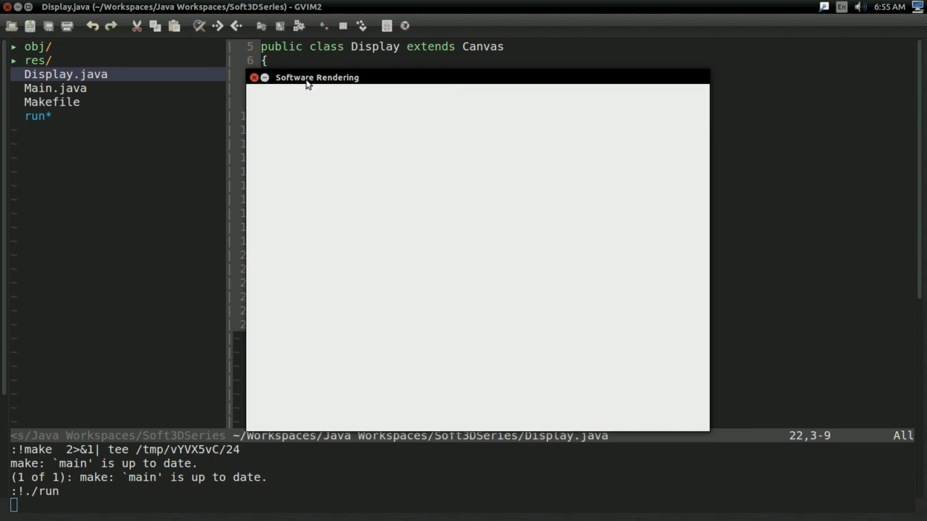
mouse_move(609, 268)
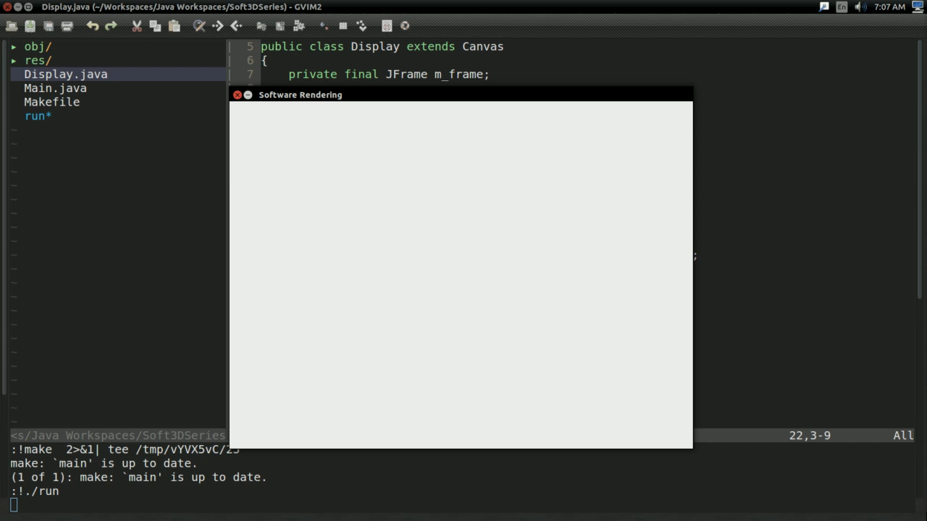
mouse_move(547, 162)
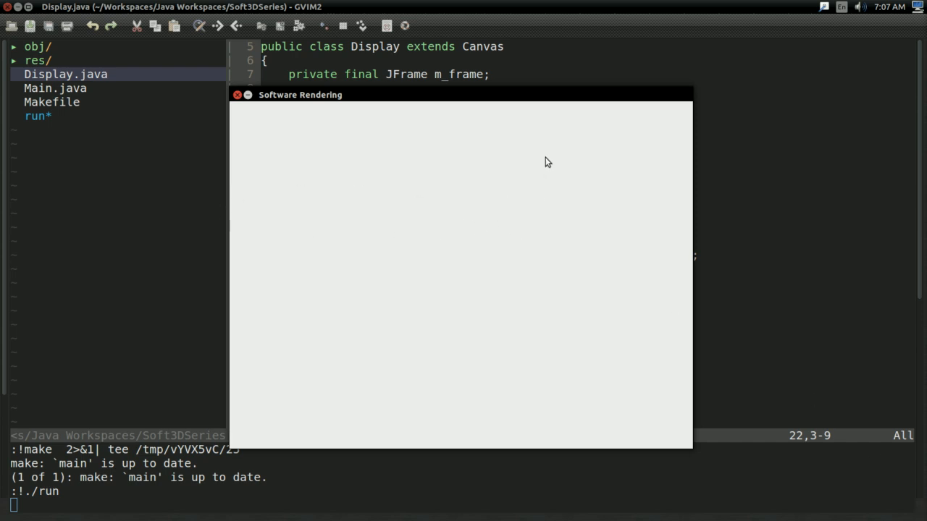